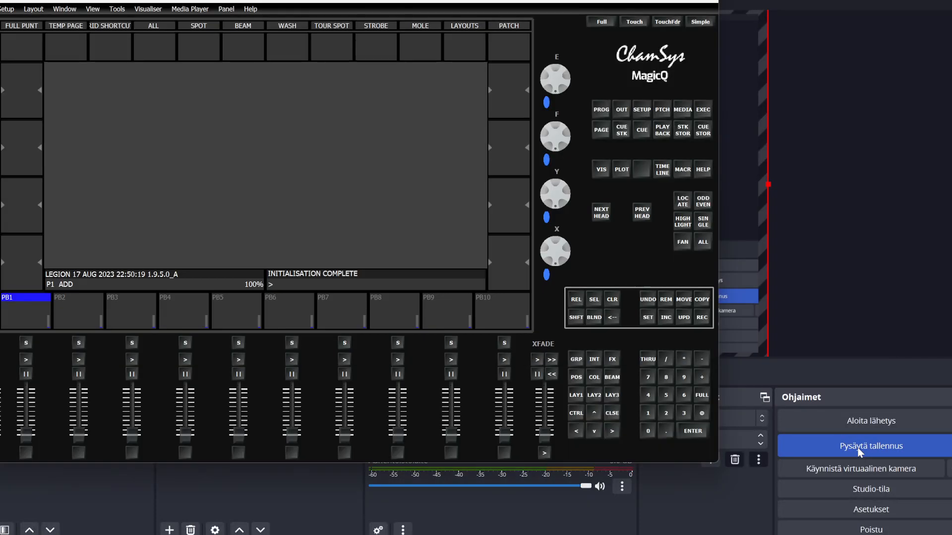
- Set the console's programming mode in Setup, e.g. Live (Chase)
left_click(8, 9)
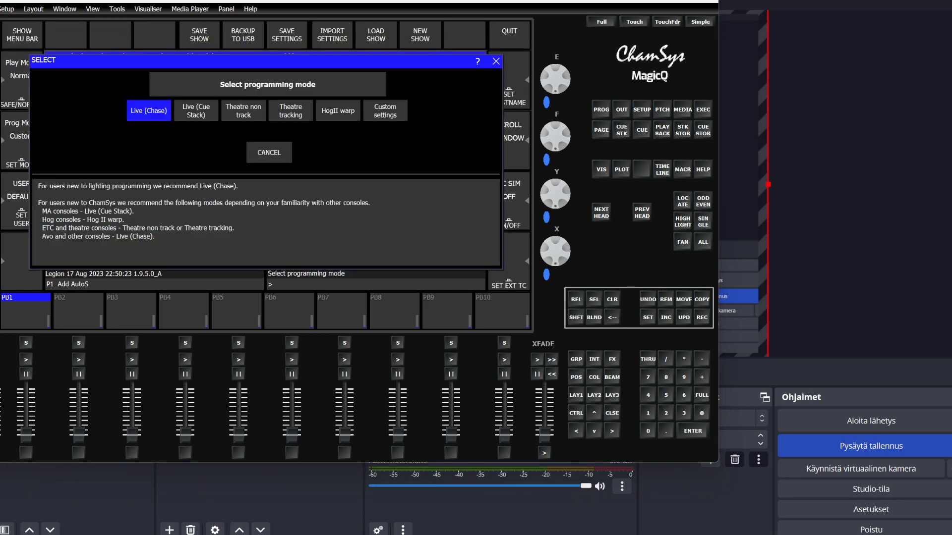
left_click(148, 110)
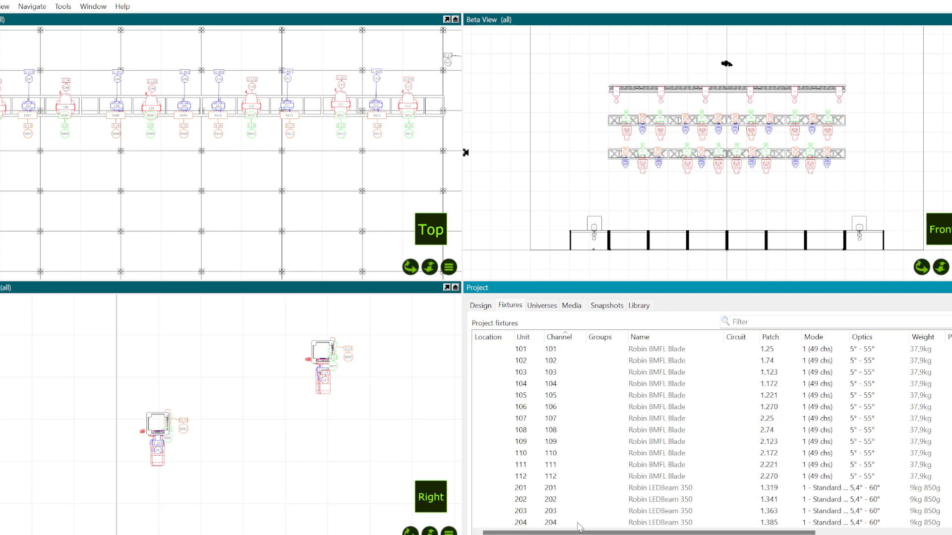
mouse_move(525, 293)
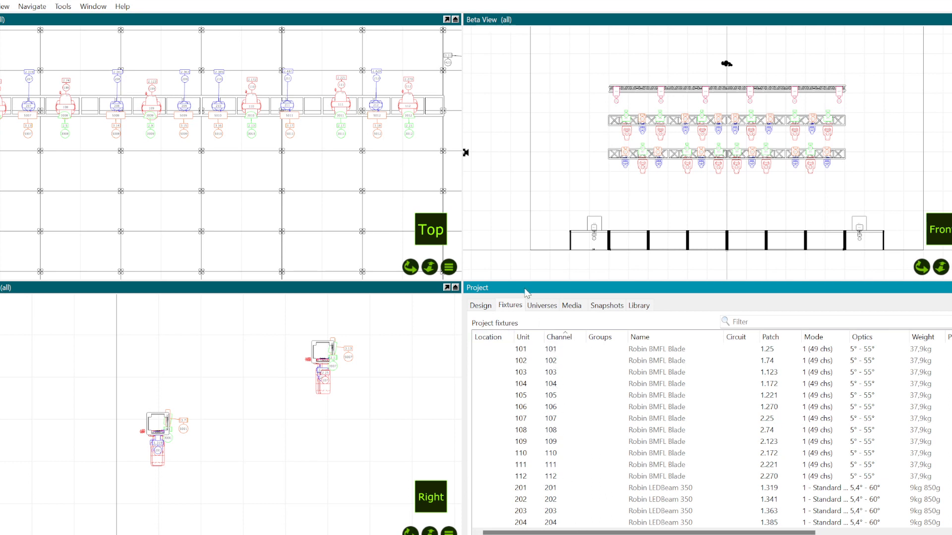
- Show Capture's universe list (1–11 mapped to MagicQ) and open its context menu
left_click(541, 305)
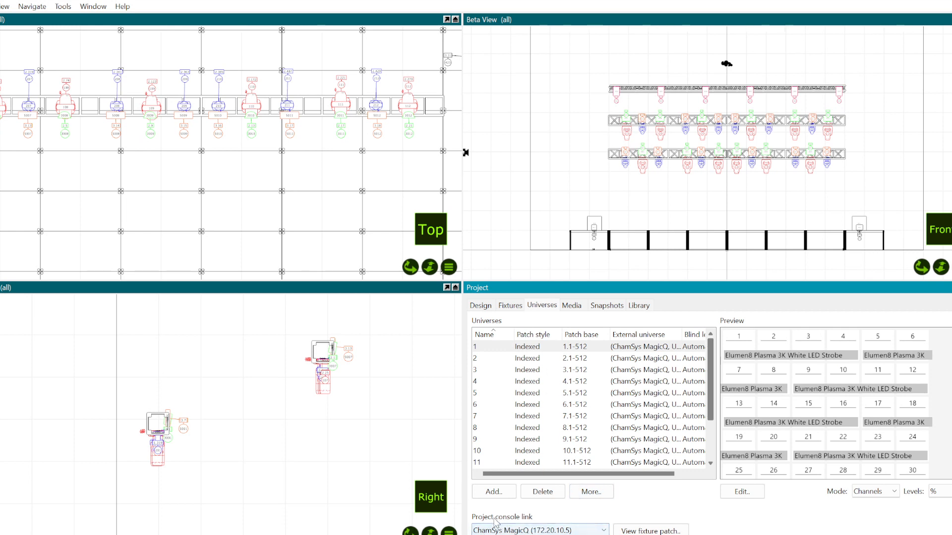
right_click(547, 437)
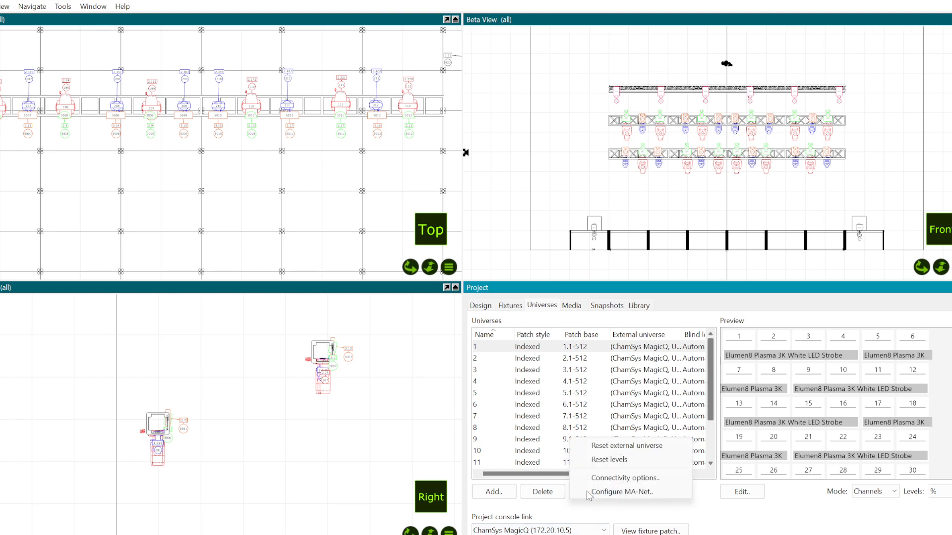
left_click(625, 478)
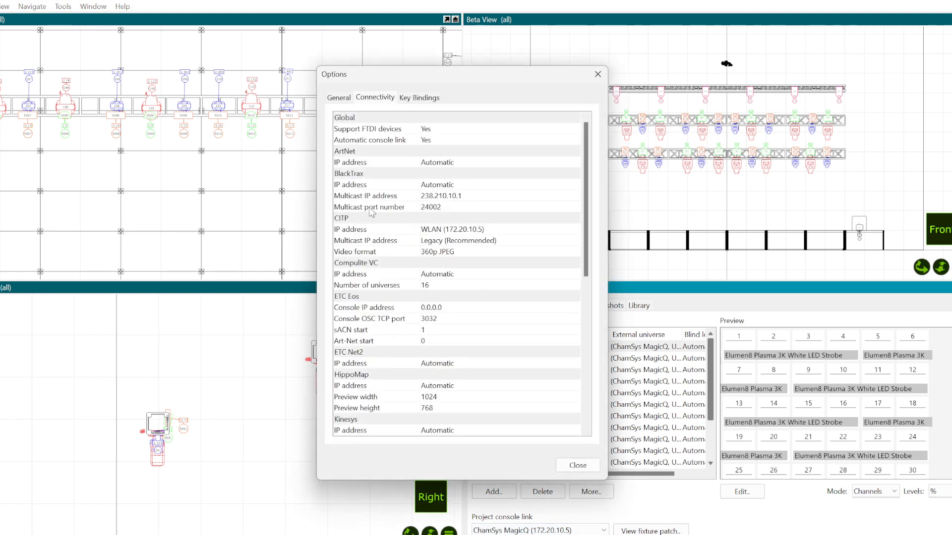
mouse_move(468, 236)
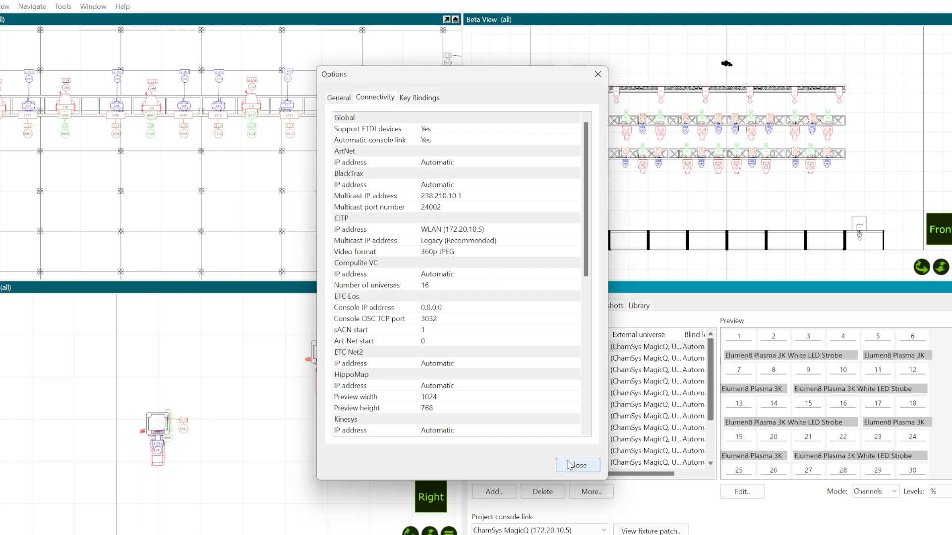
left_click(576, 465)
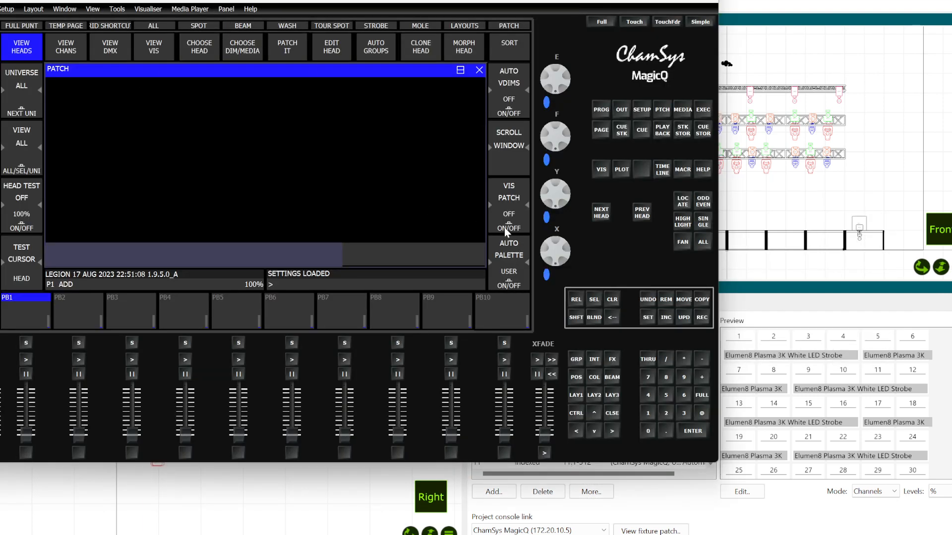
- Import the fixture patch from Capture using VIS PATCH and CAPTURE PATCH
left_click(509, 228)
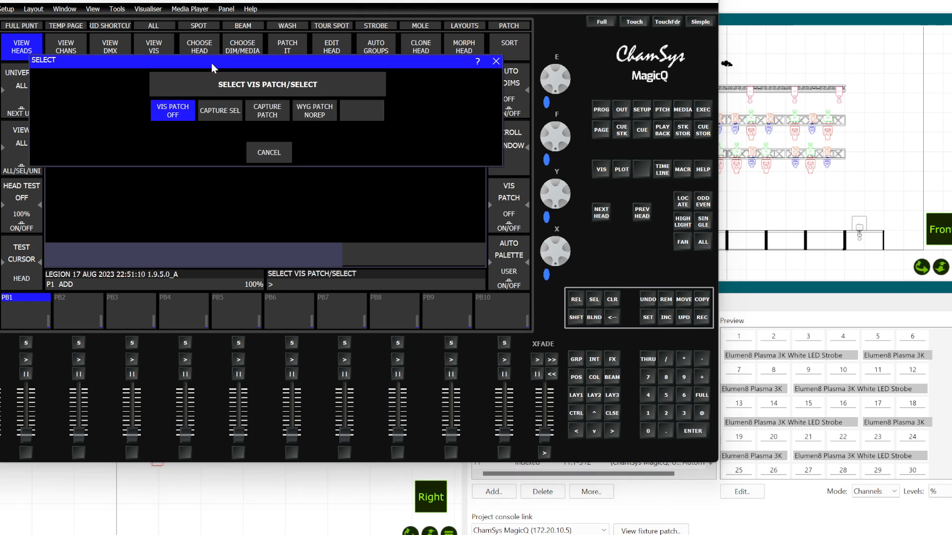
left_click(173, 110)
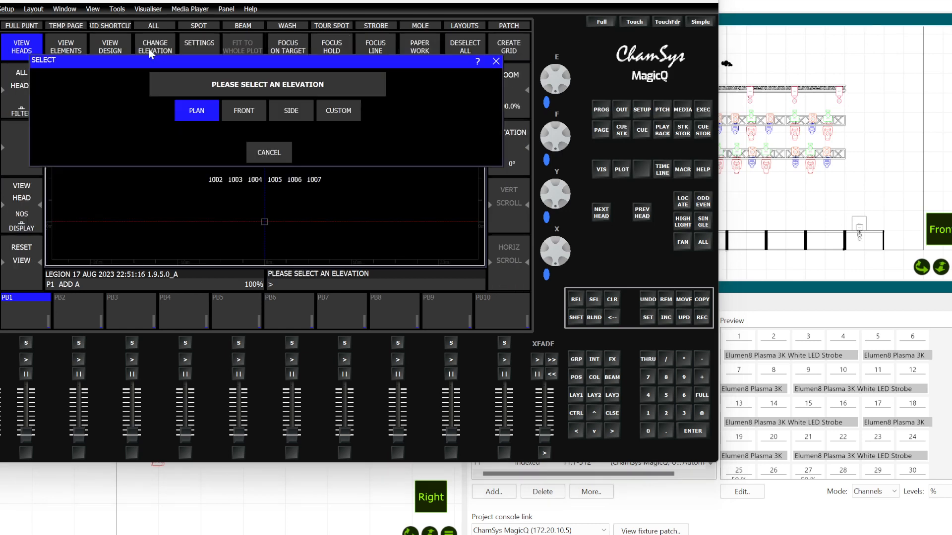
- Choose FRONT to view the stage plot as a front elevation
left_click(197, 111)
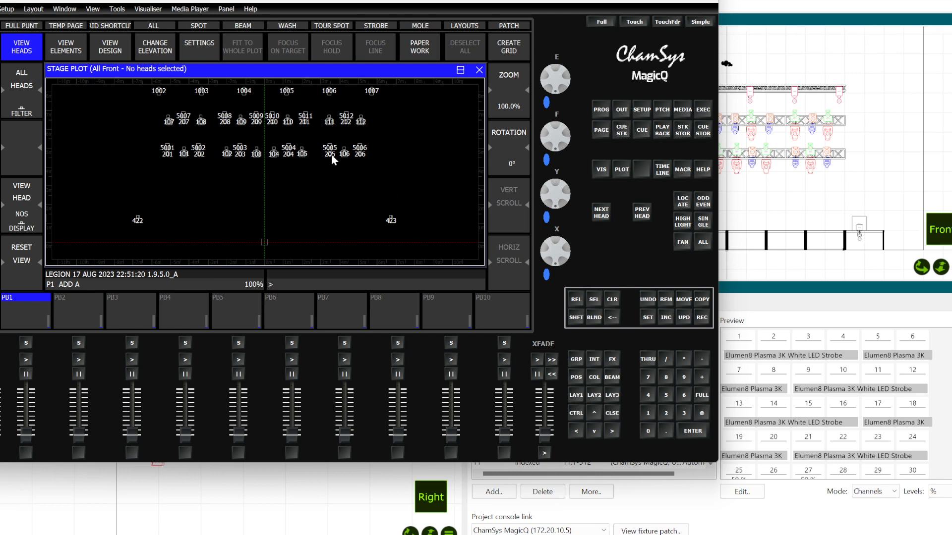
mouse_move(497, 118)
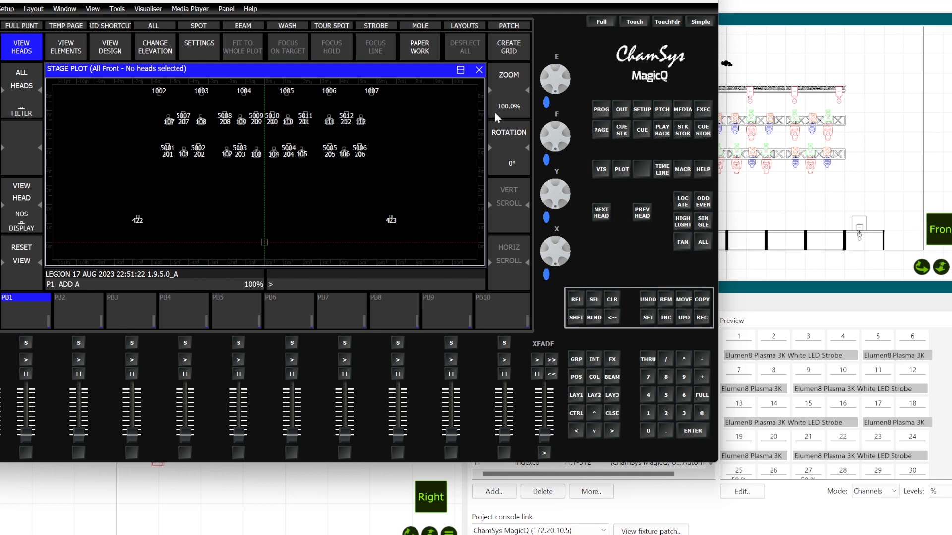